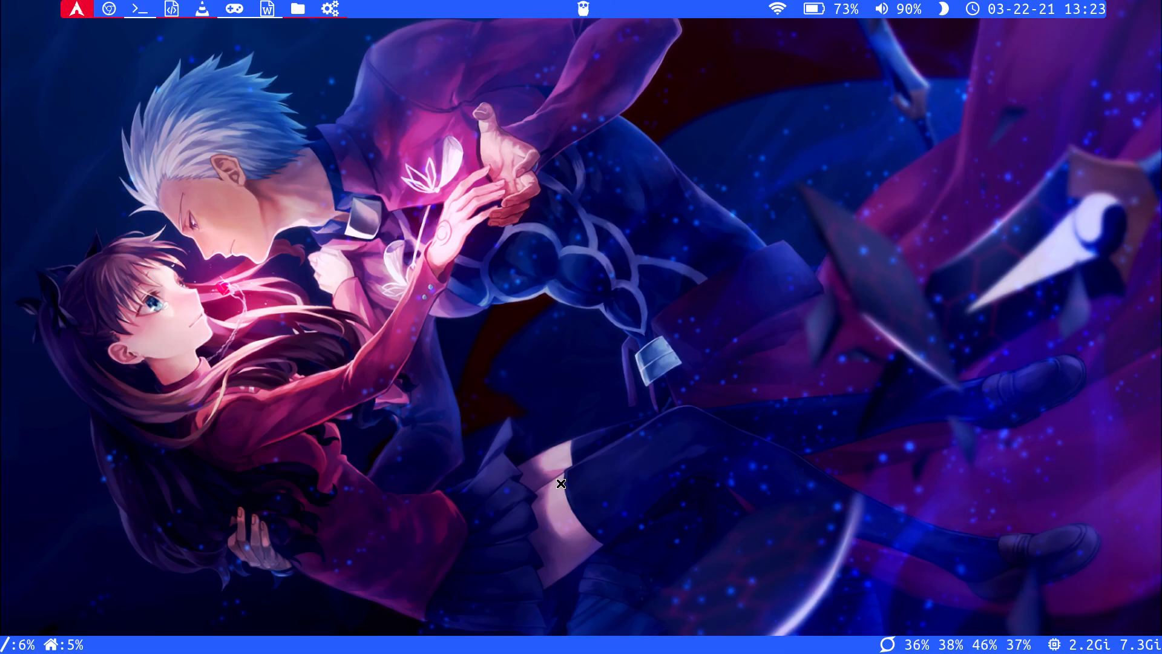
mouse_move(569, 580)
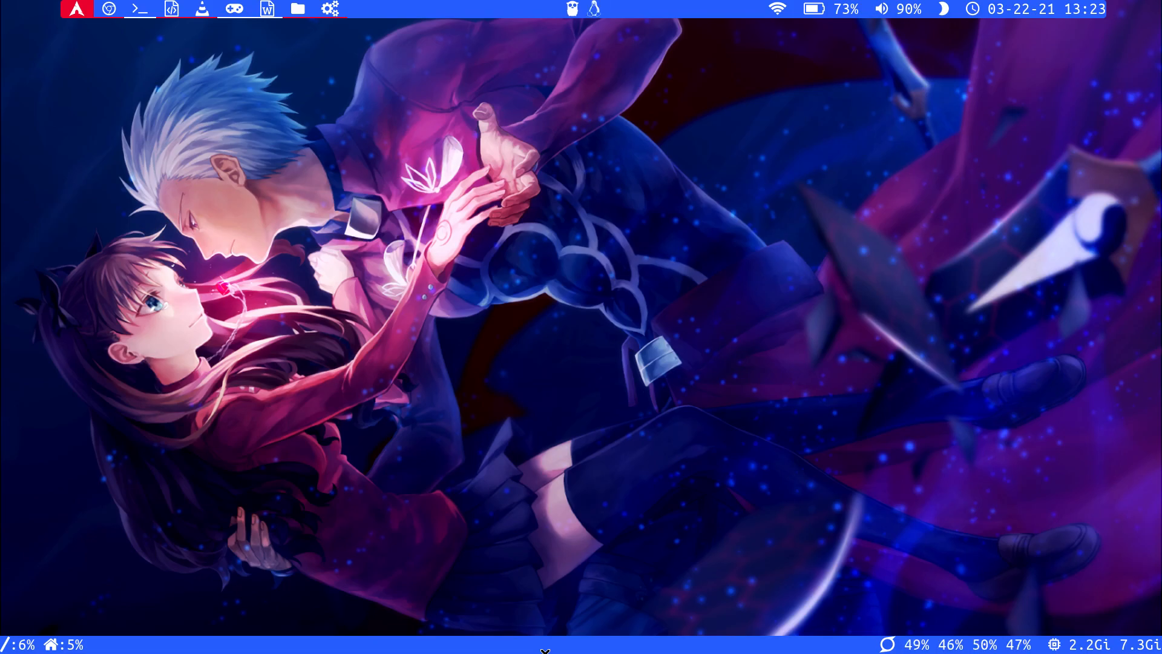
Launch VLC from the bar and switch to the workspace with the Polybar config in Geany.
click(202, 8)
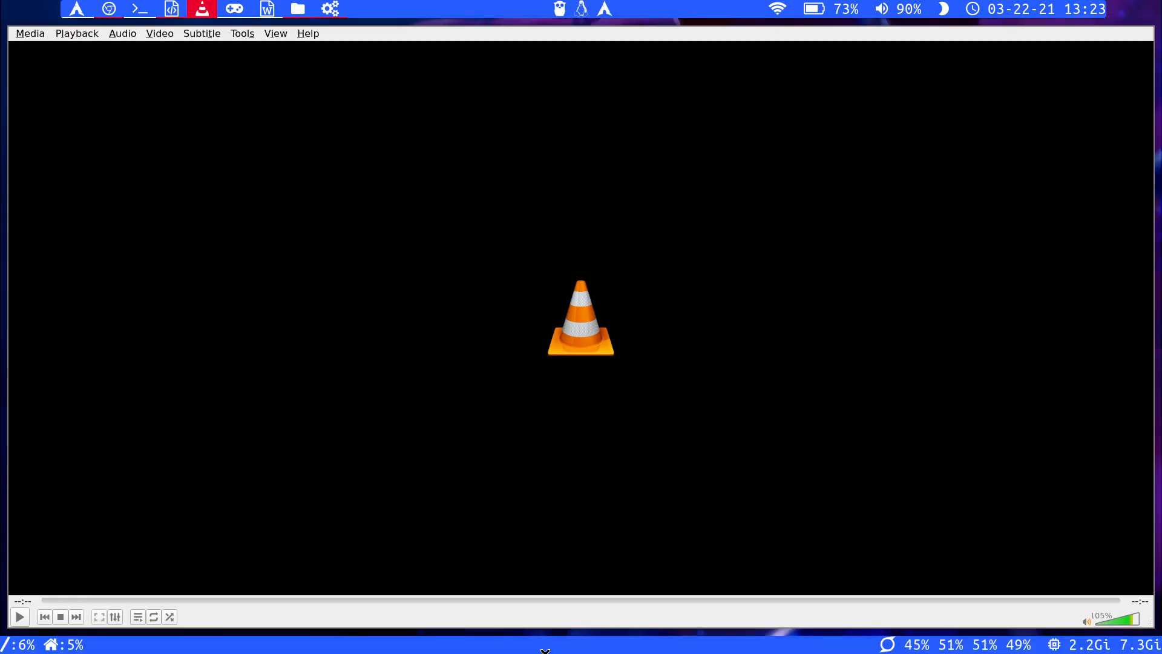
click(171, 8)
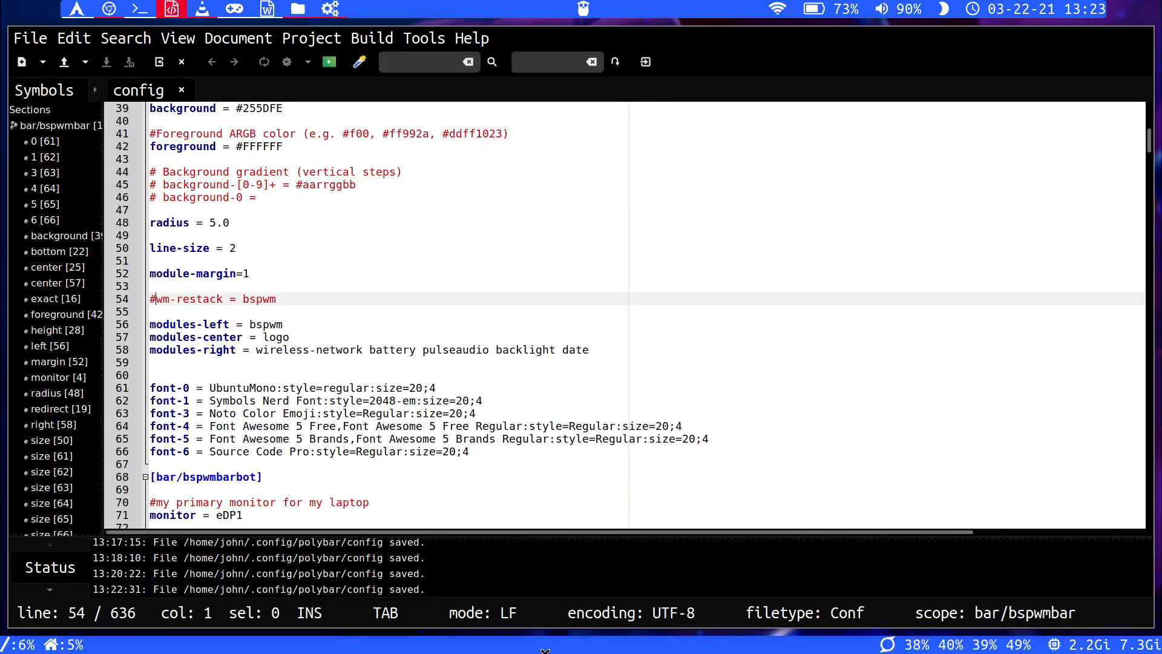
Uncomment line 54 so it reads wm-restack = bspwm in the main bar section.
click(213, 299)
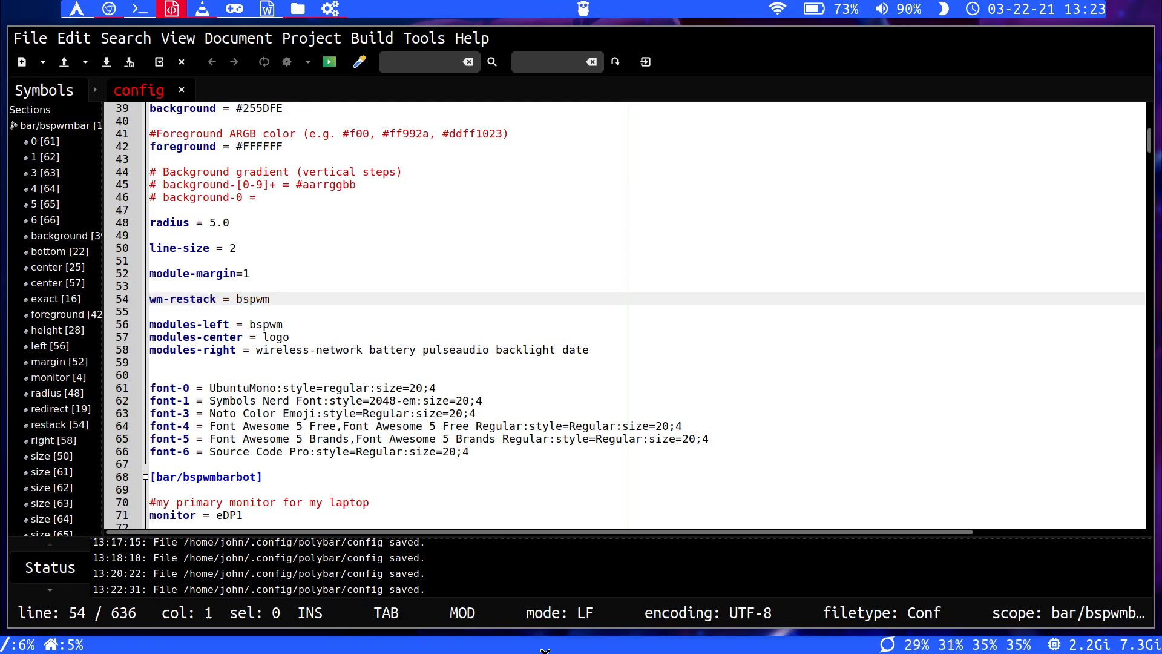
click(254, 299)
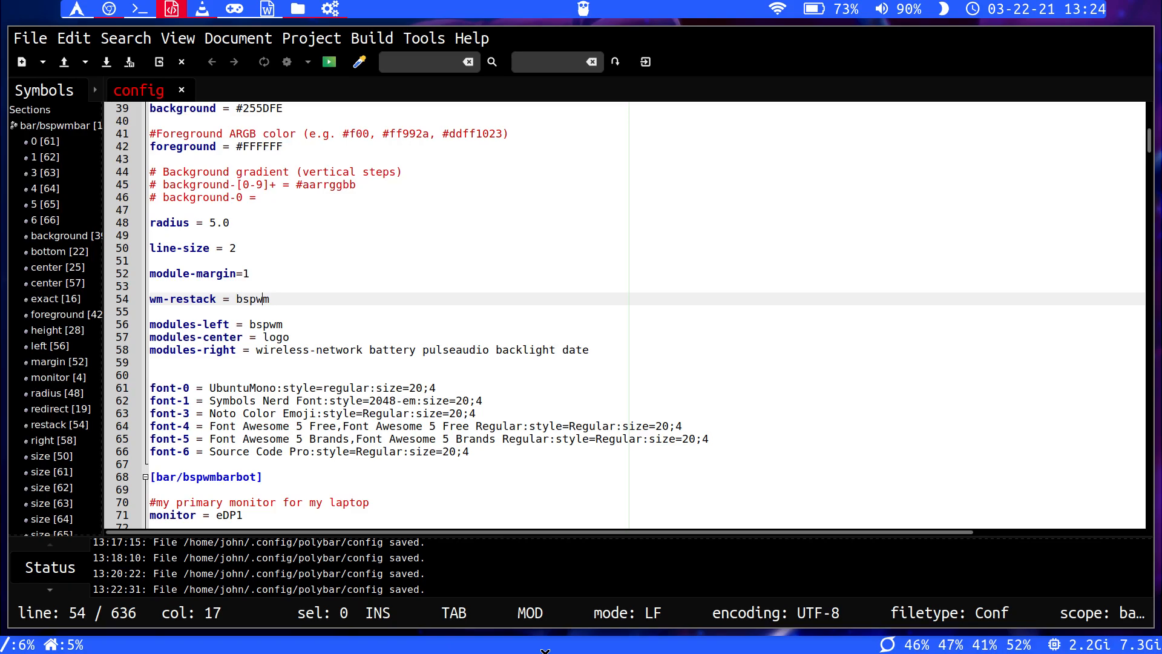
click(200, 299)
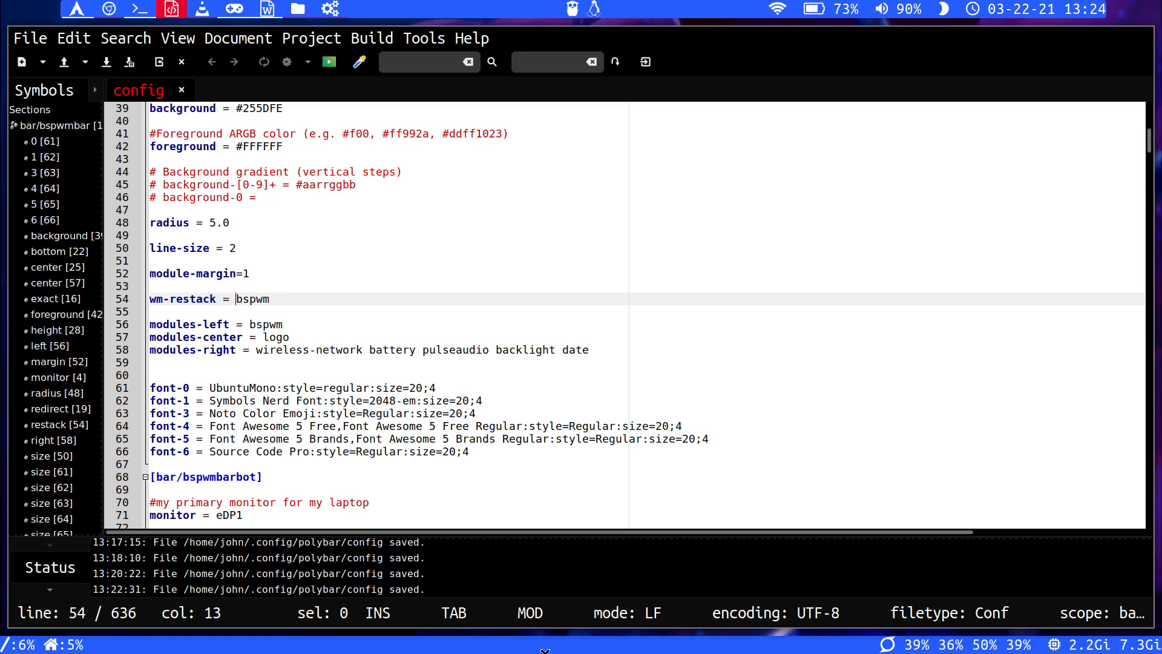
key(Right)
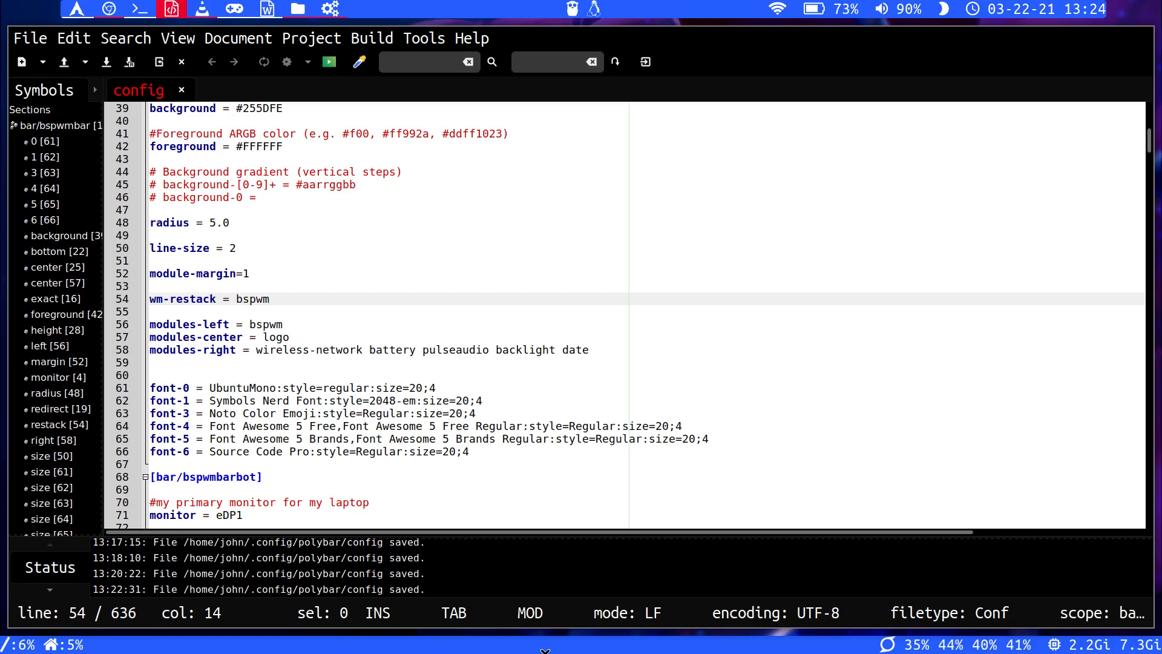
click(150, 311)
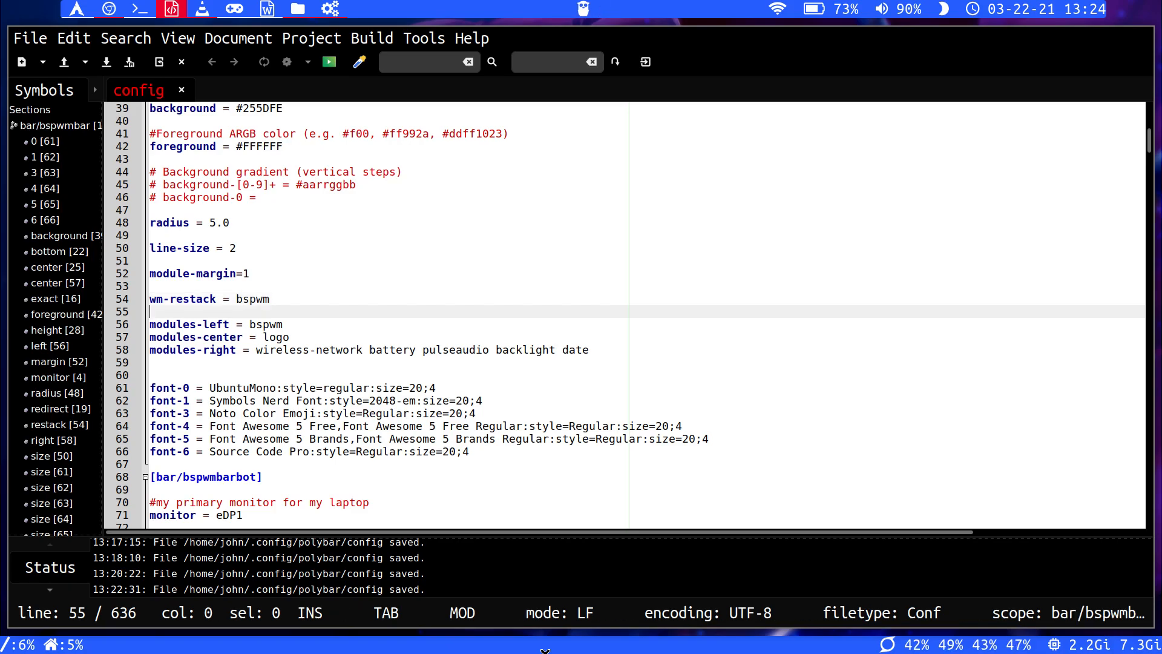
scroll(down, 3)
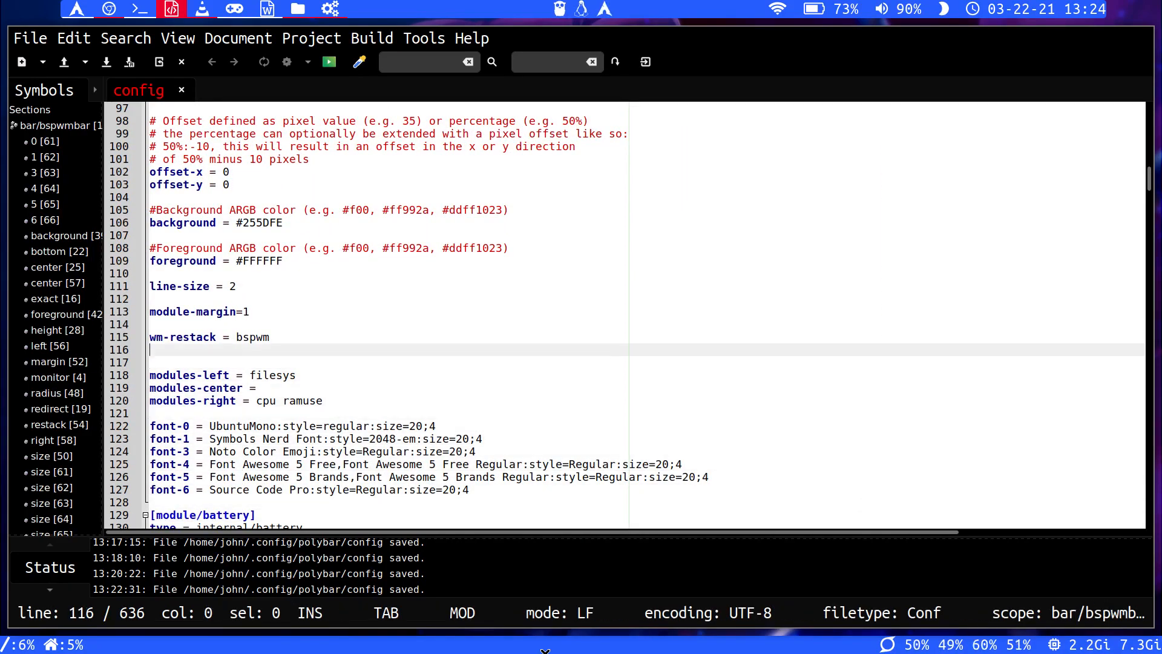
click(270, 338)
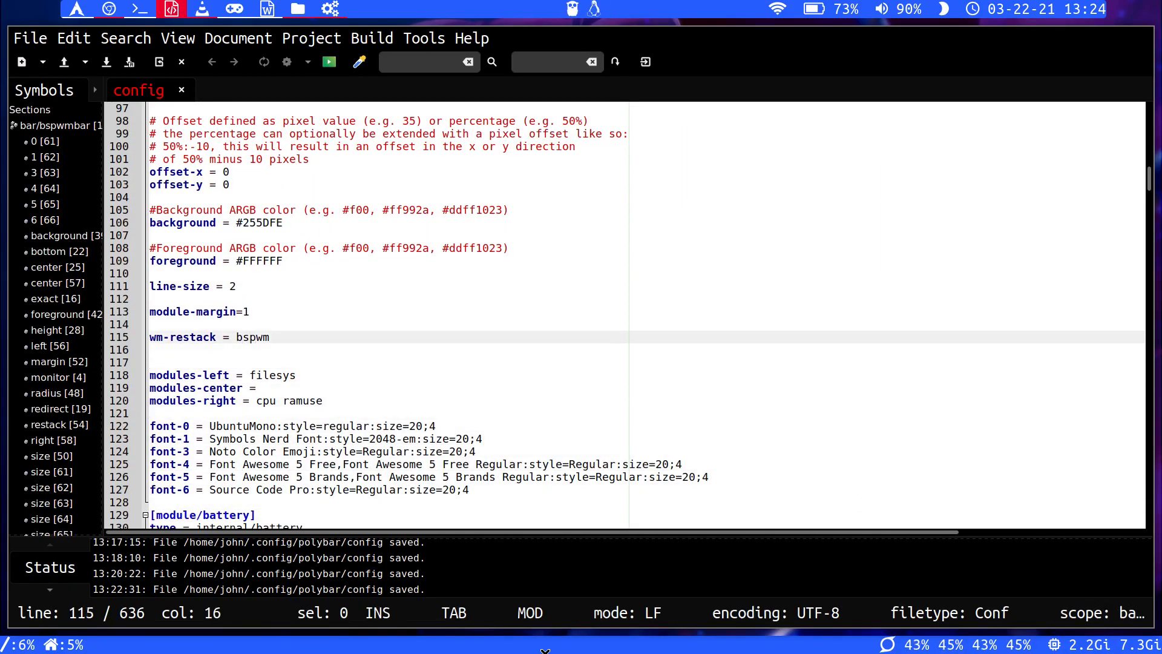
key(Left)
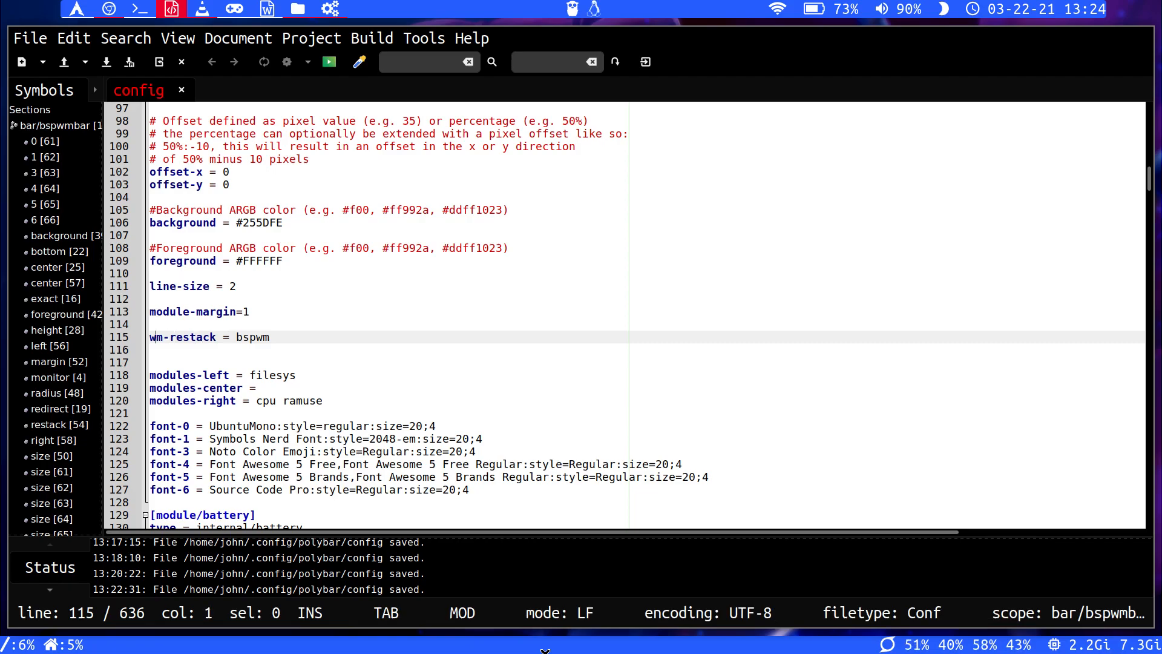
scroll(up, 3)
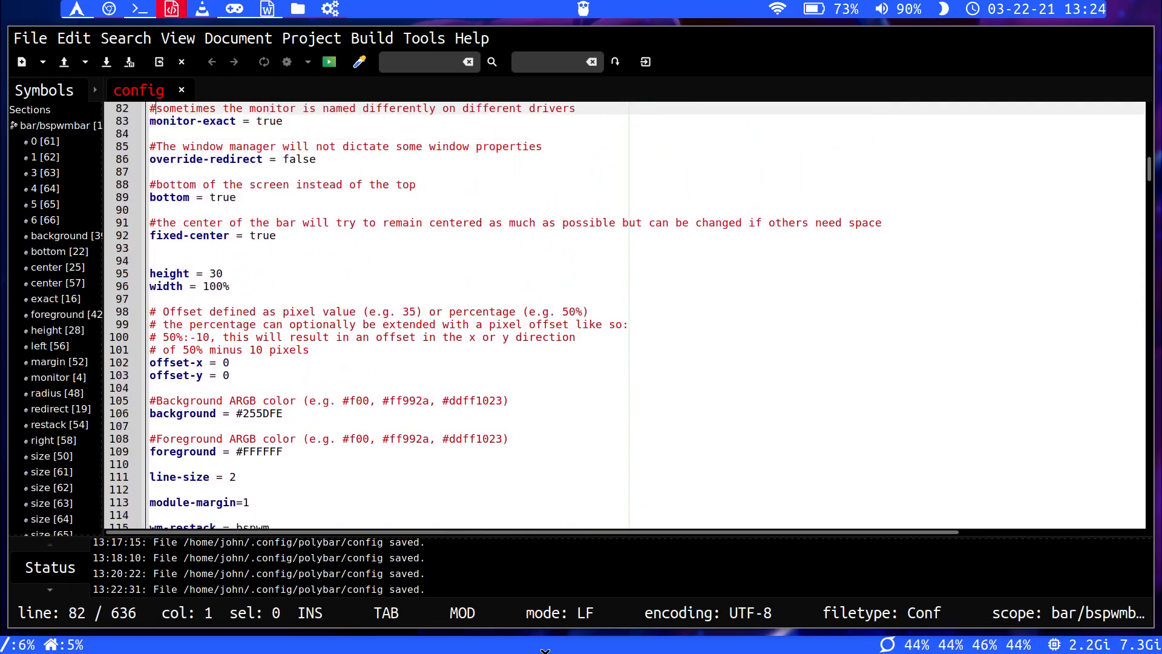
scroll(up, 3)
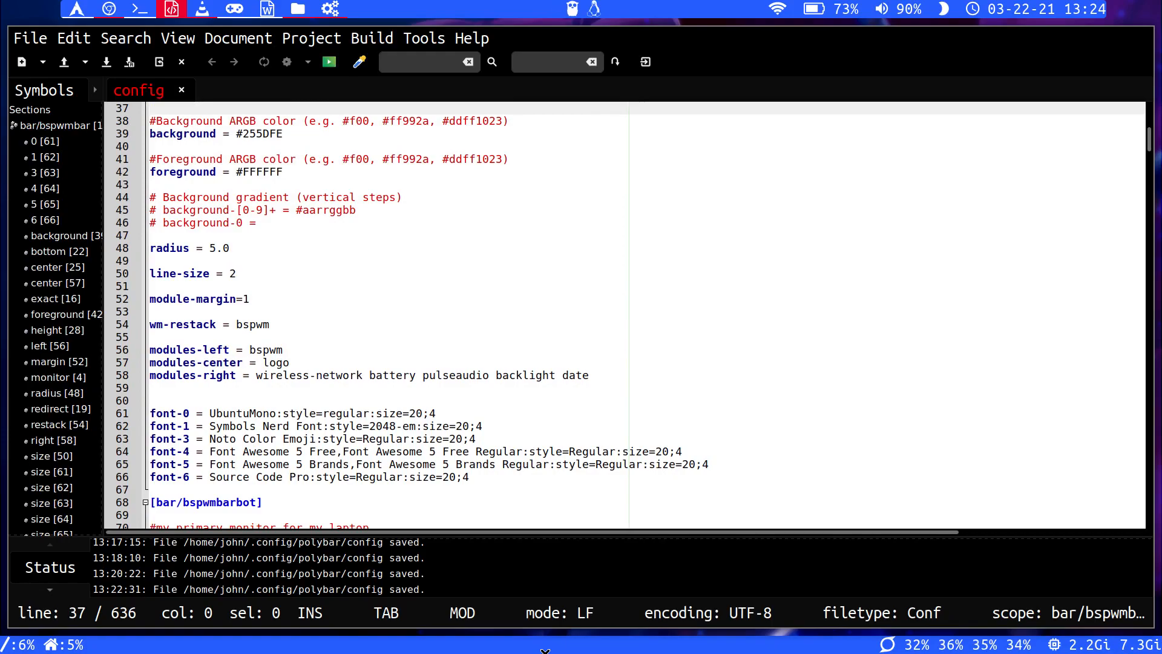
Save the Polybar config and switch to the VLC workspace to test the bar.
key(ctrl+s)
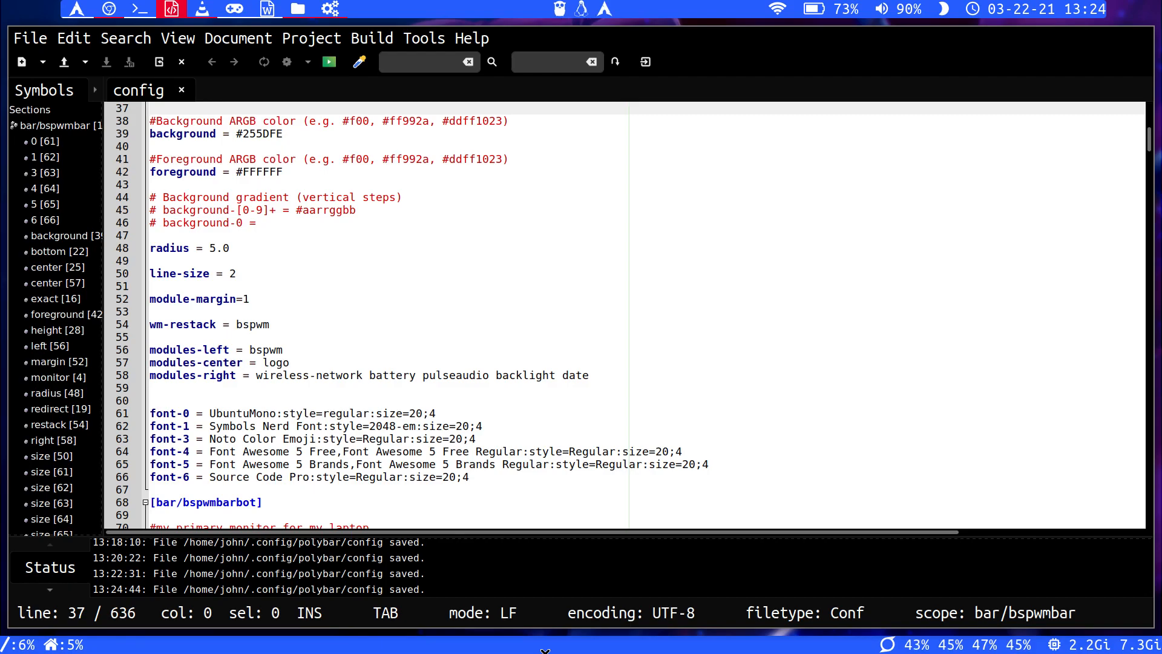
mouse_move(580, 327)
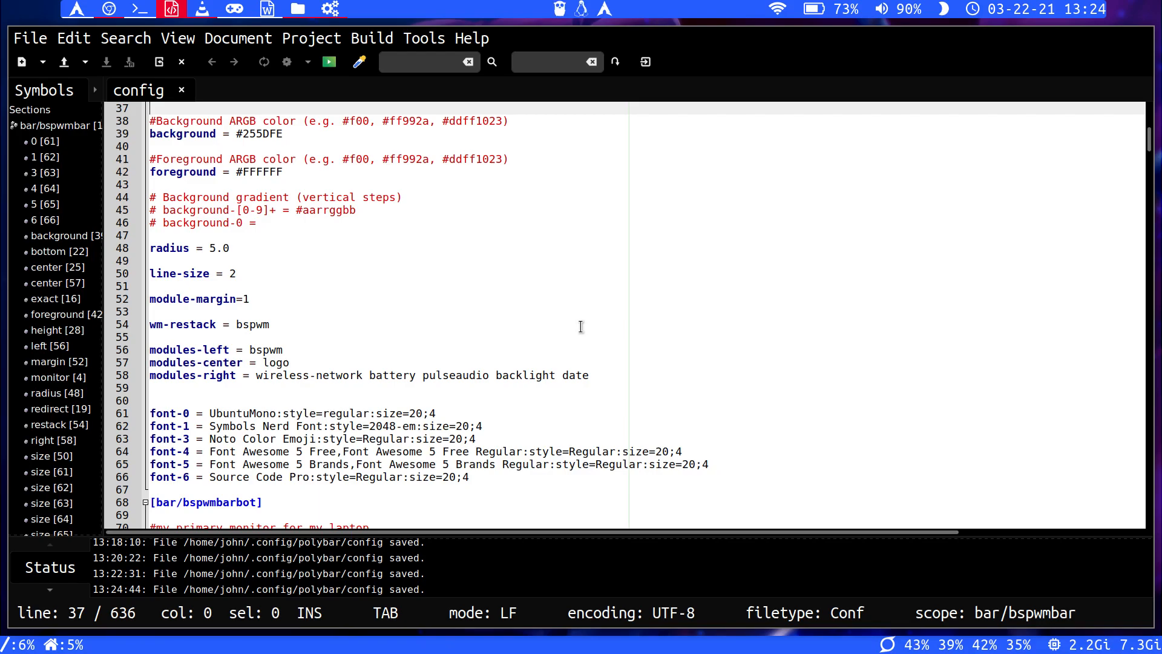
click(201, 8)
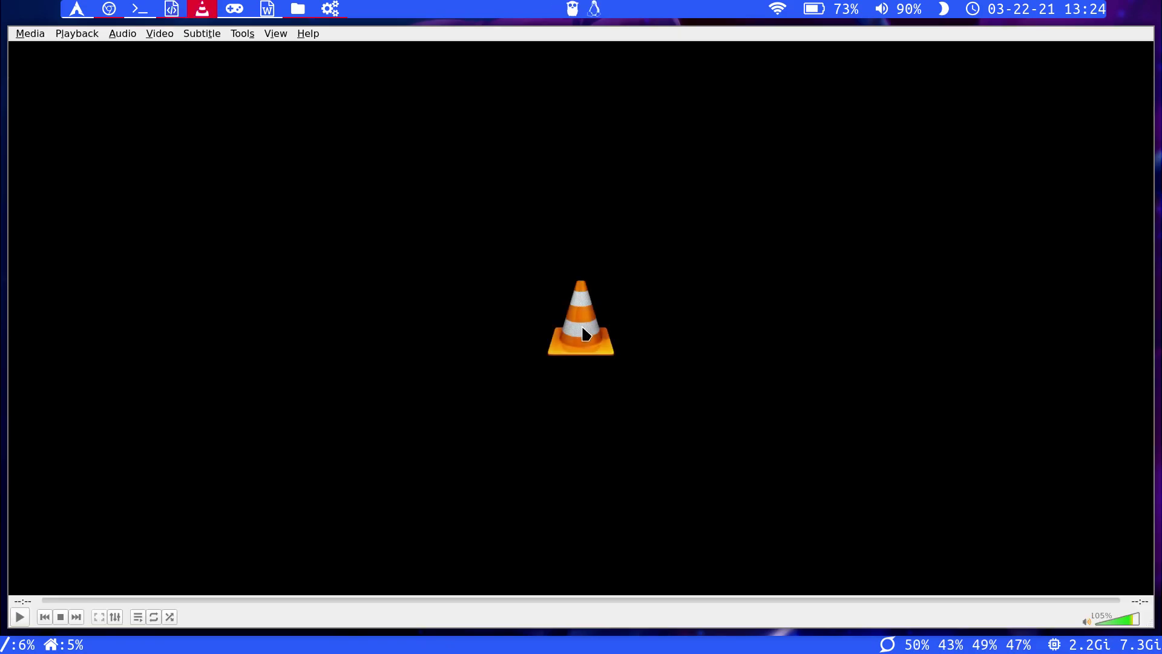